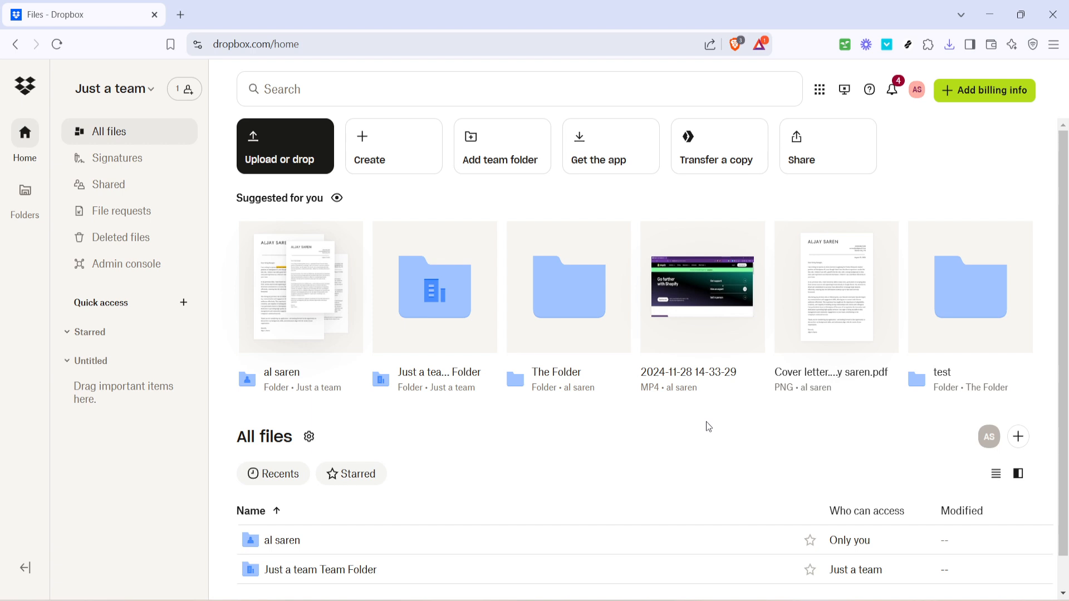
mouse_move(285, 160)
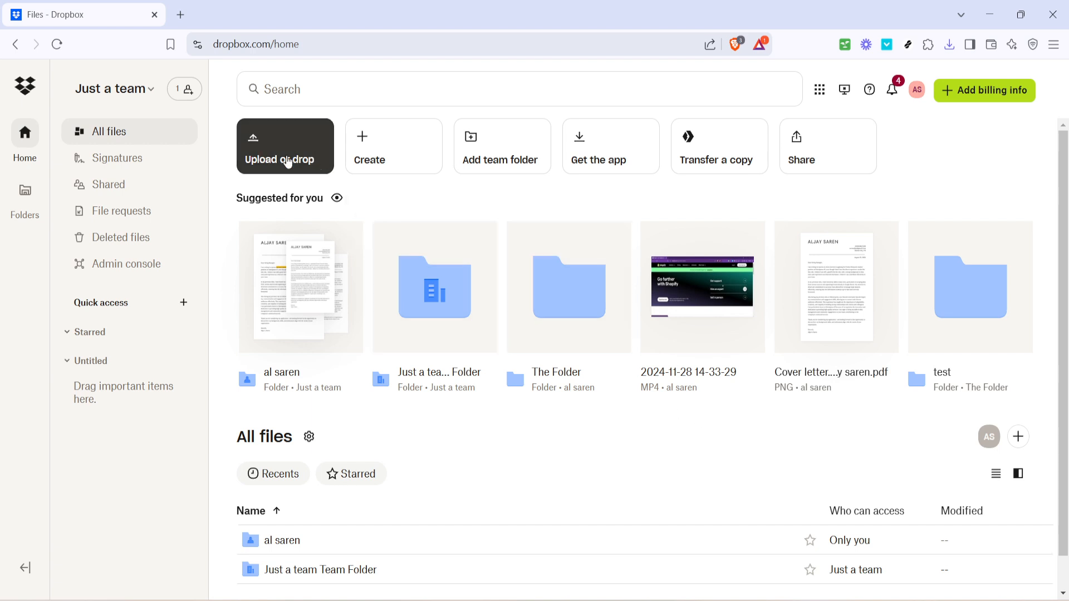
mouse_move(313, 149)
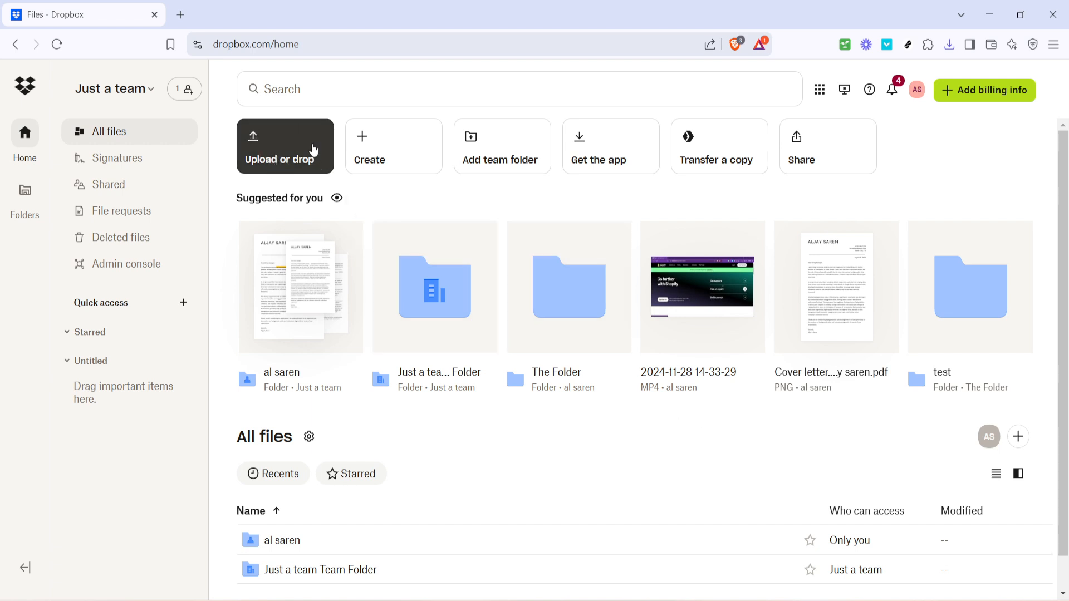
mouse_move(271, 176)
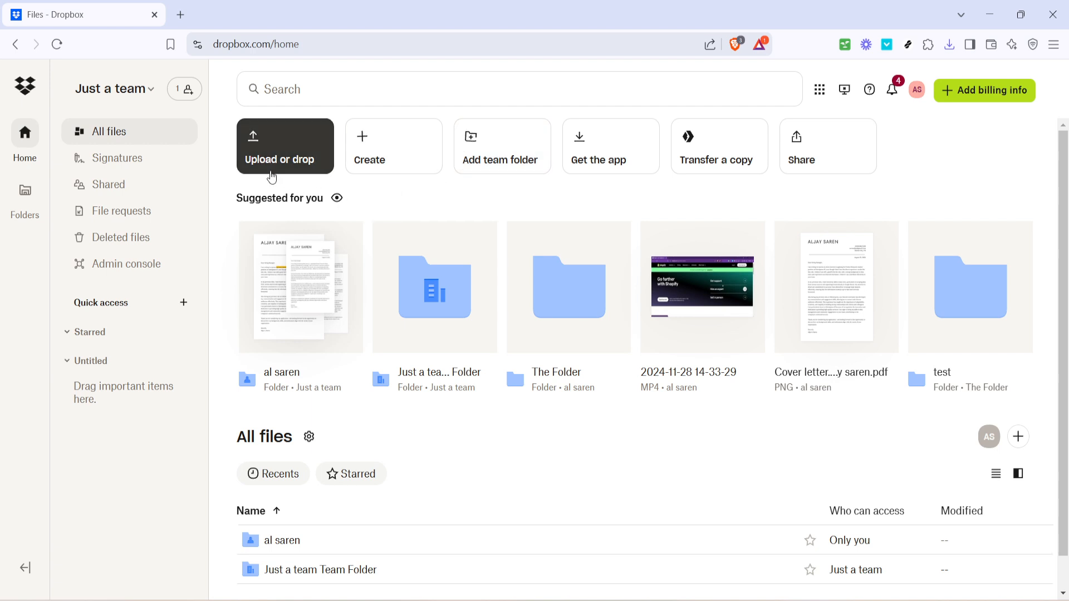
Open, close, and reopen the Upload or drop menu listing File, Folder and Google Drive import
left_click(285, 145)
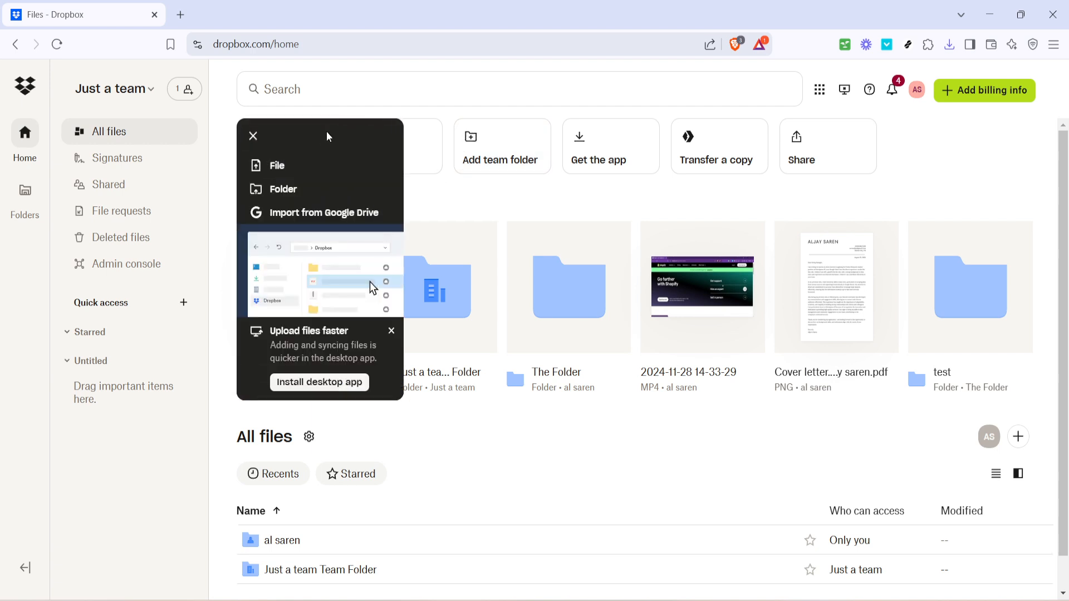
mouse_move(414, 135)
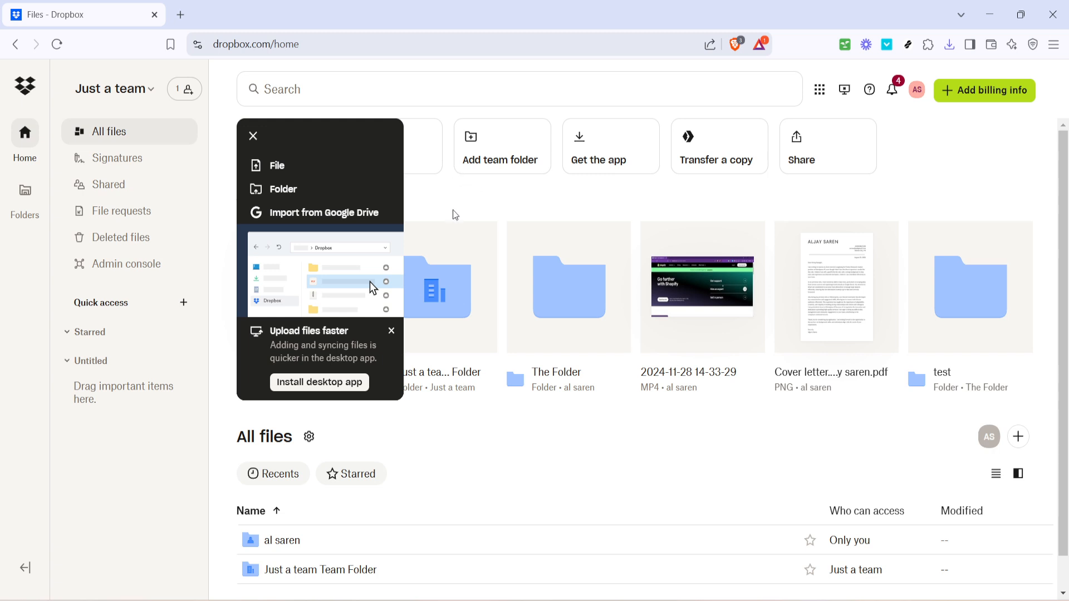
mouse_move(456, 206)
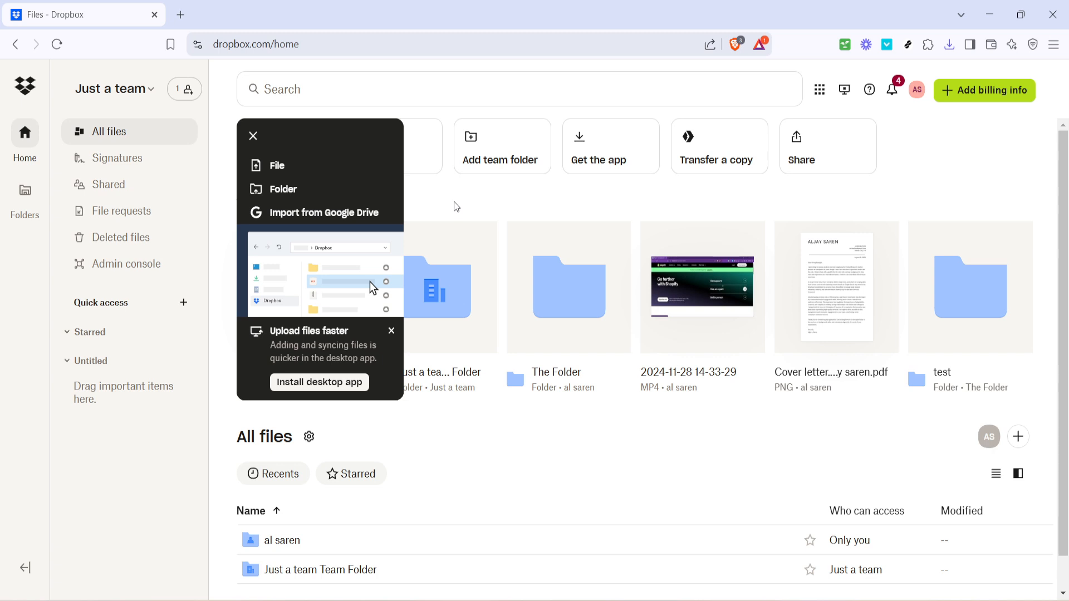
left_click(253, 136)
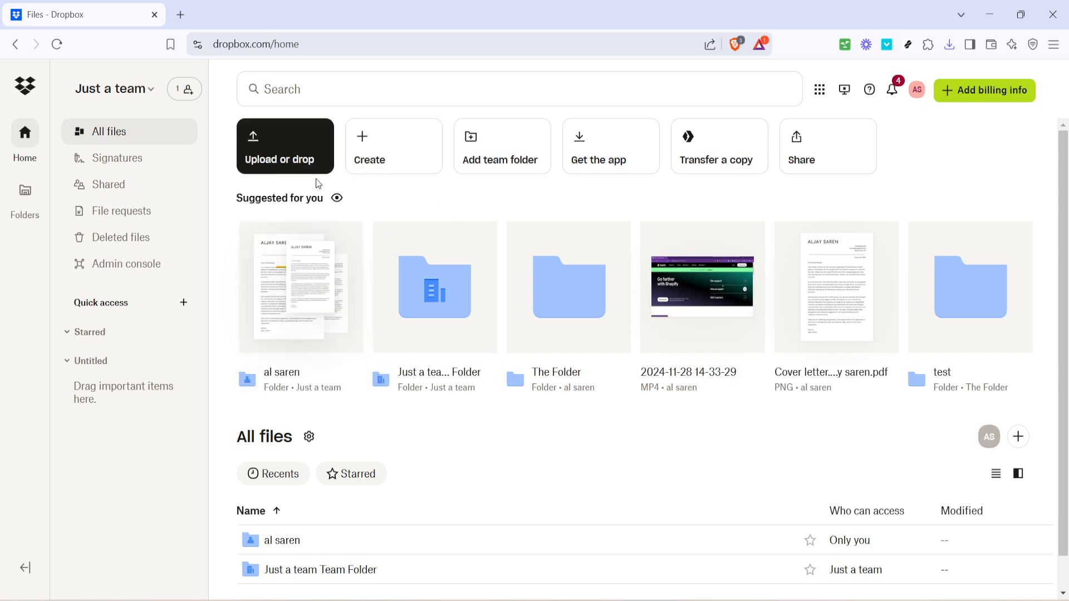
mouse_move(269, 166)
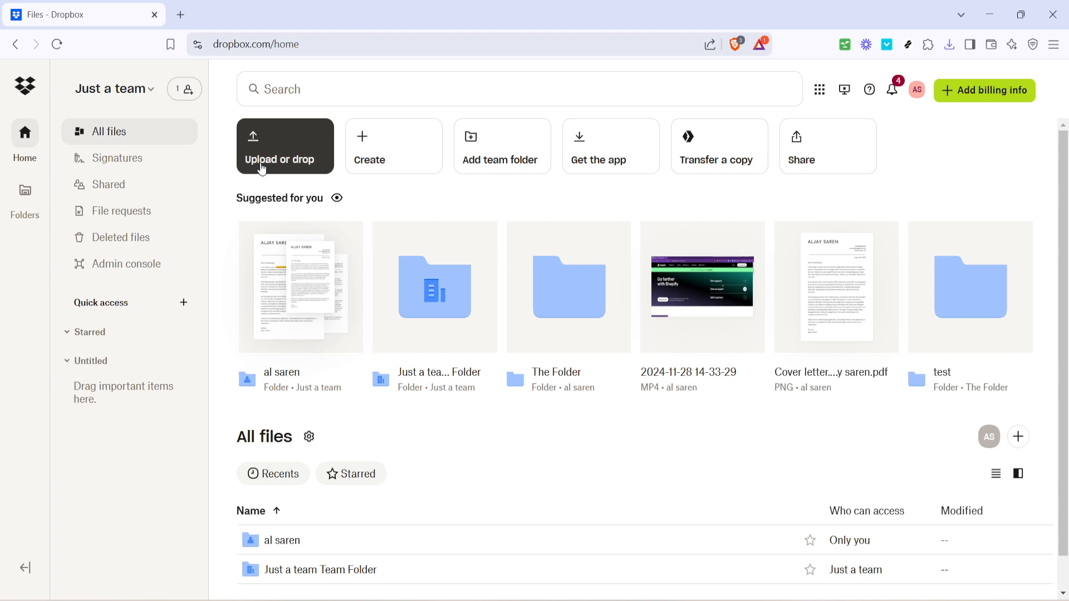
left_click(278, 159)
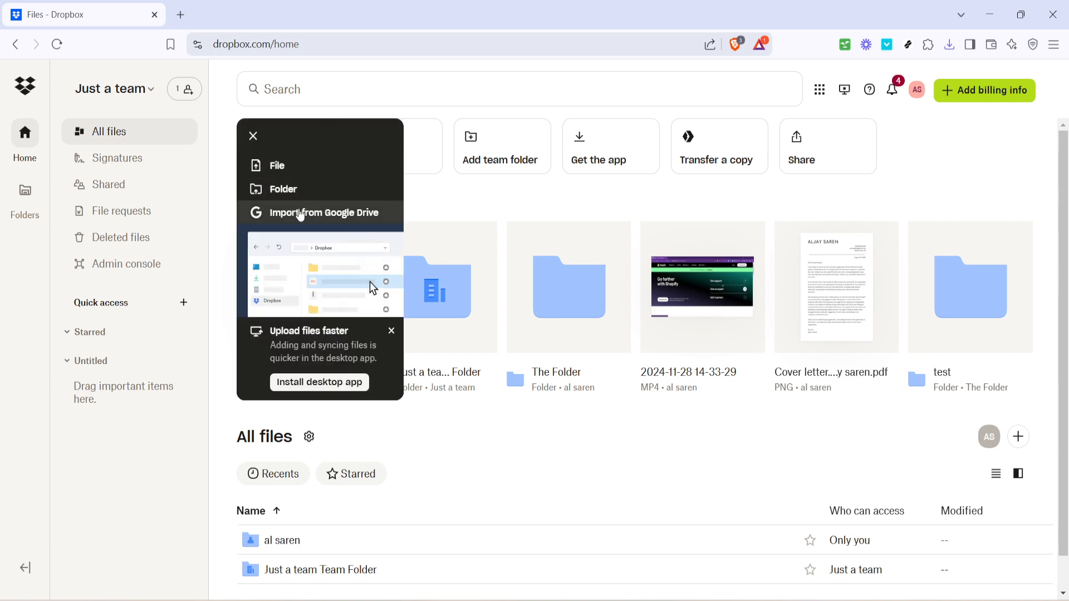
Choose Import from Google Drive, then cancel the 'Import file to…' destination dialog
left_click(300, 212)
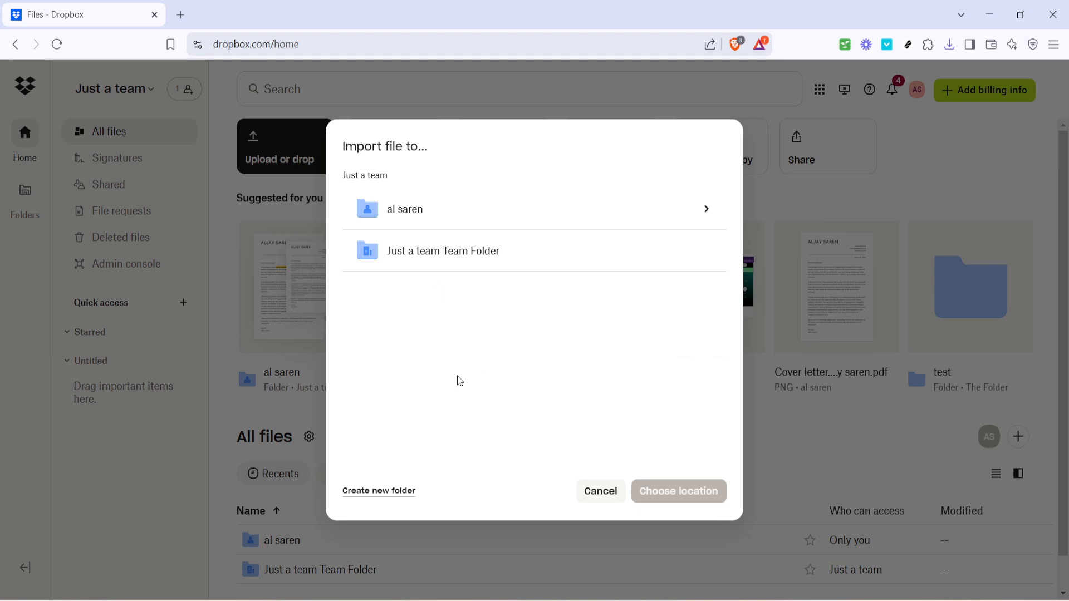
mouse_move(581, 249)
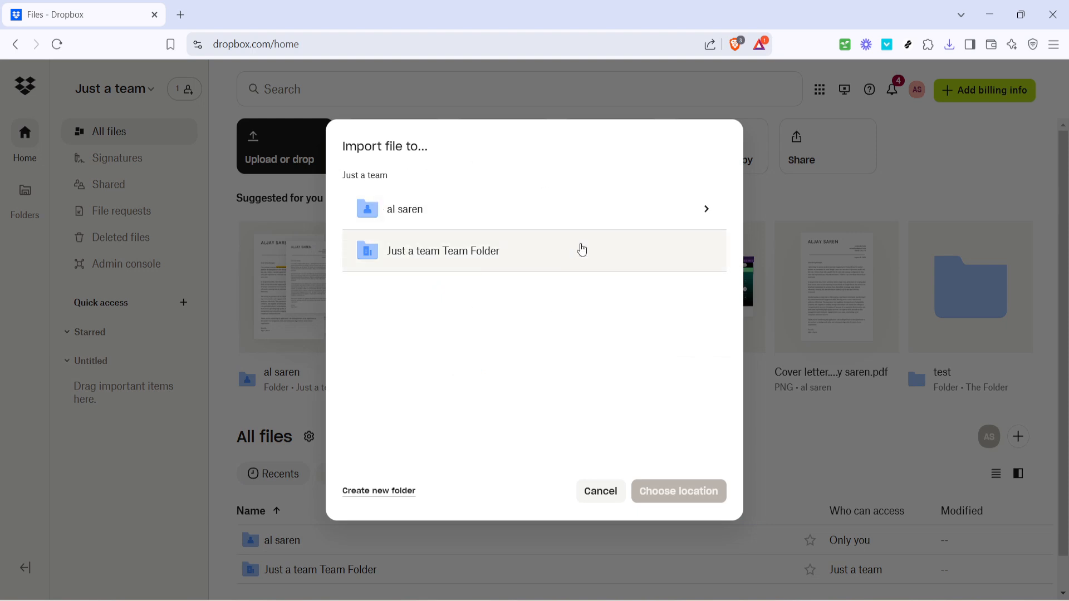
mouse_move(411, 219)
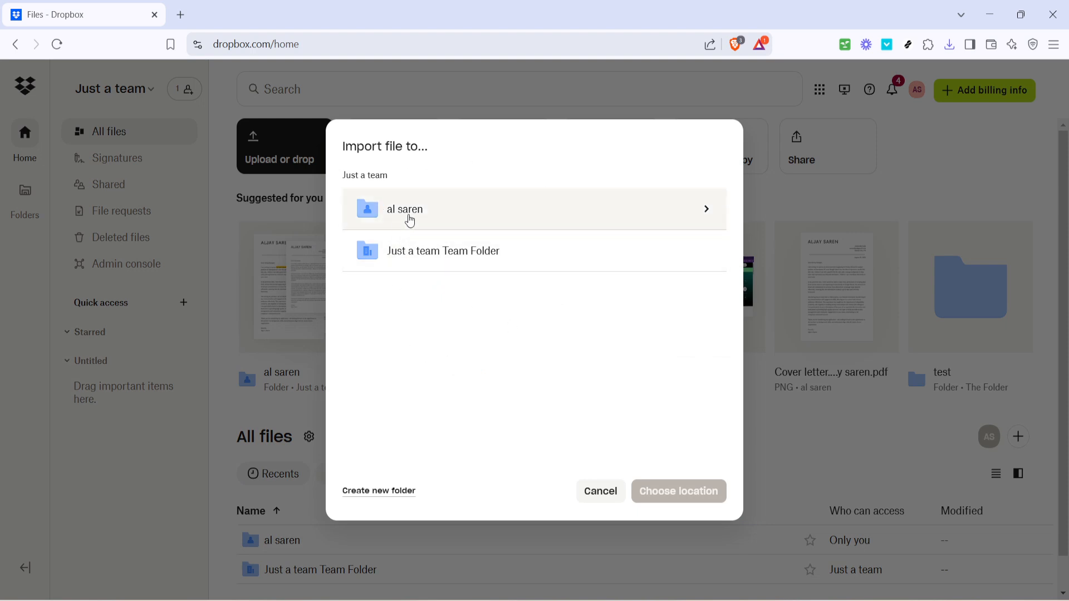
mouse_move(632, 504)
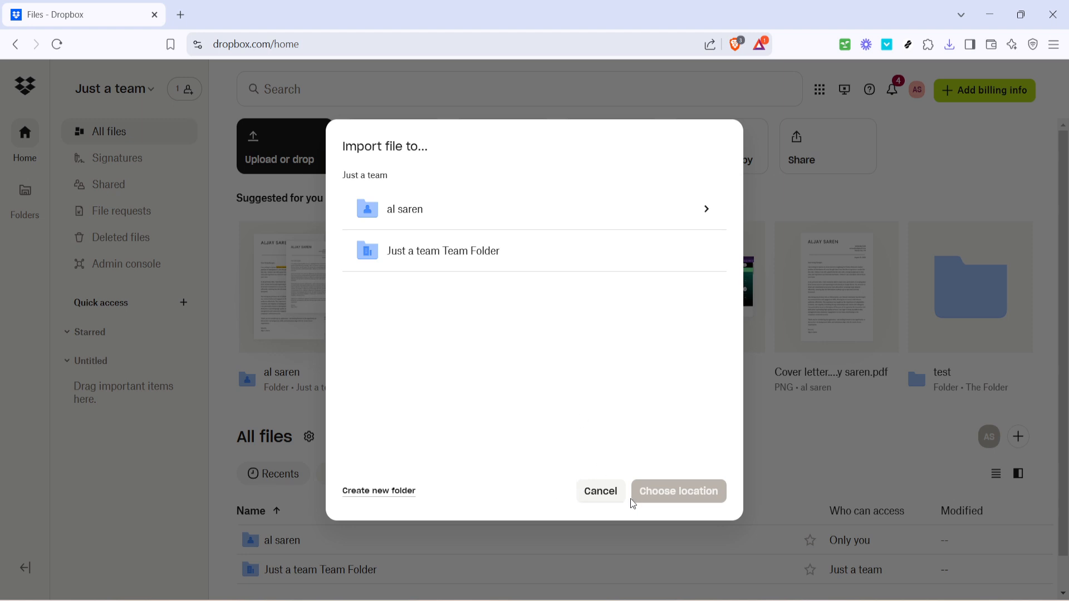
mouse_move(566, 505)
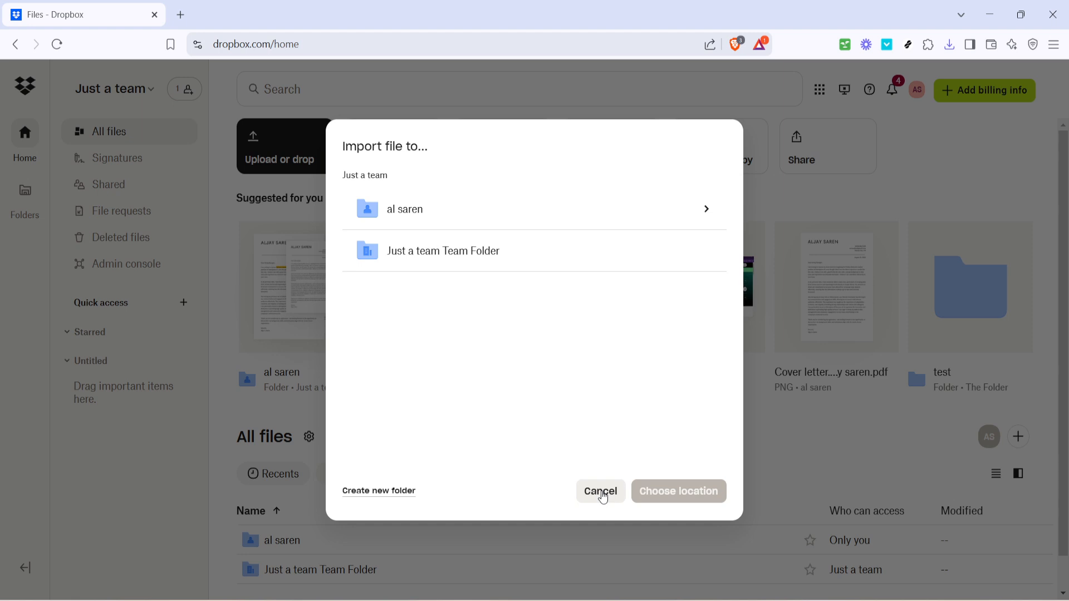
left_click(600, 492)
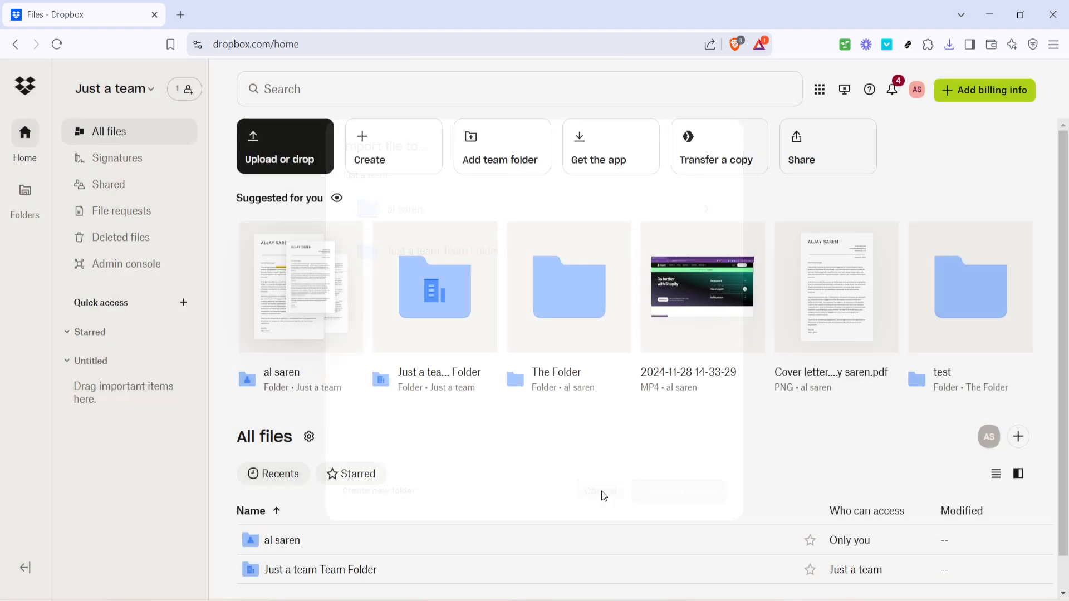